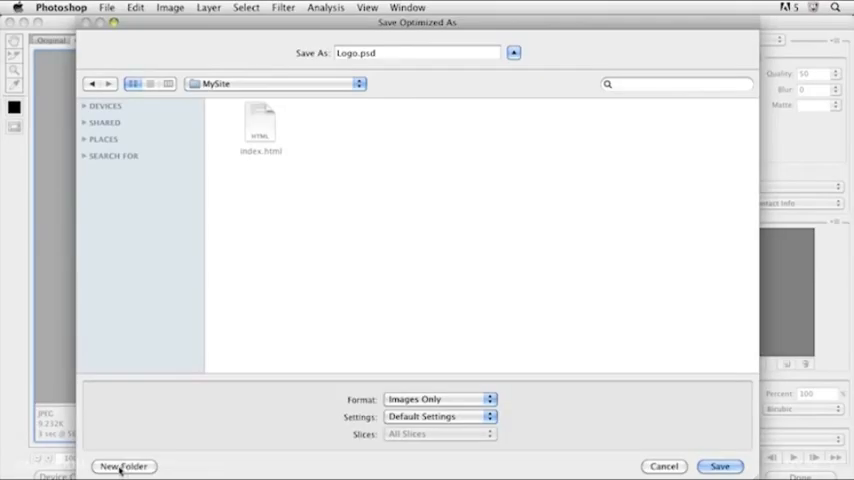
Step: Create an images folder inside MySite and name the optimized file olives.jpg
click(124, 466)
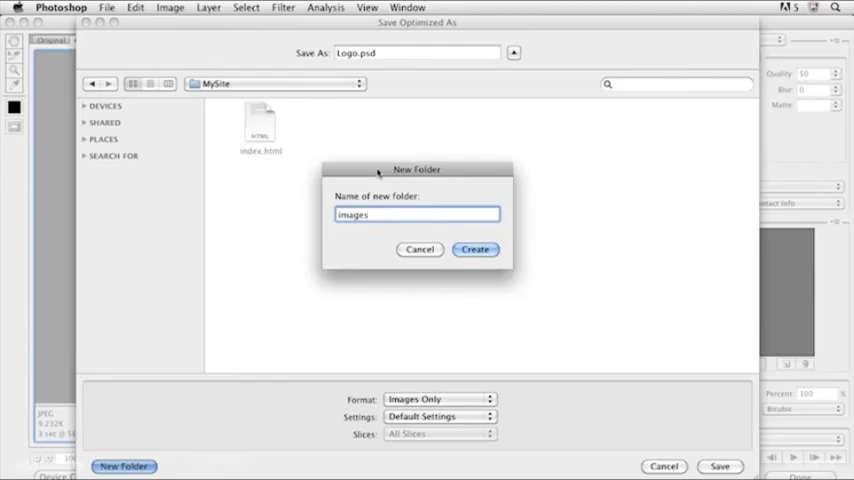
click(476, 249)
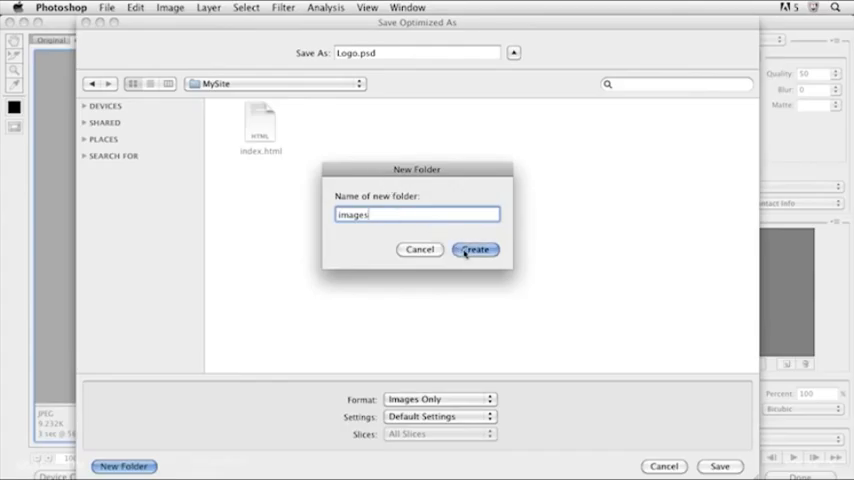
click(476, 249)
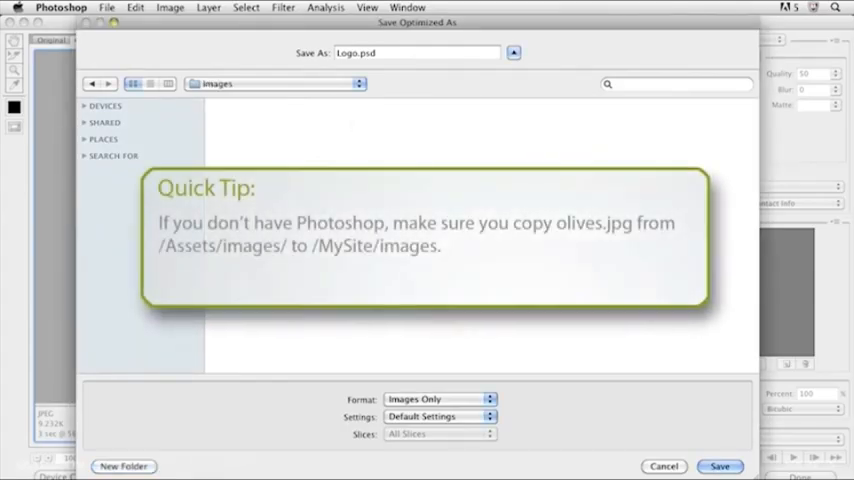
click(416, 52)
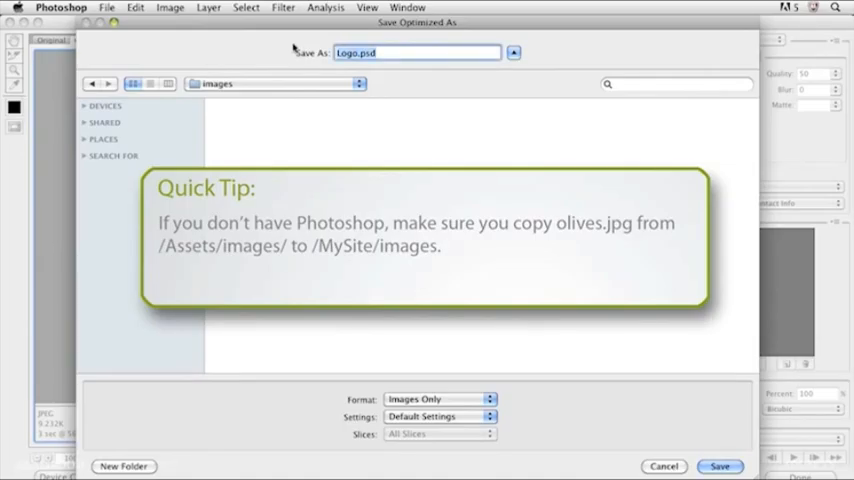
text(olives.)
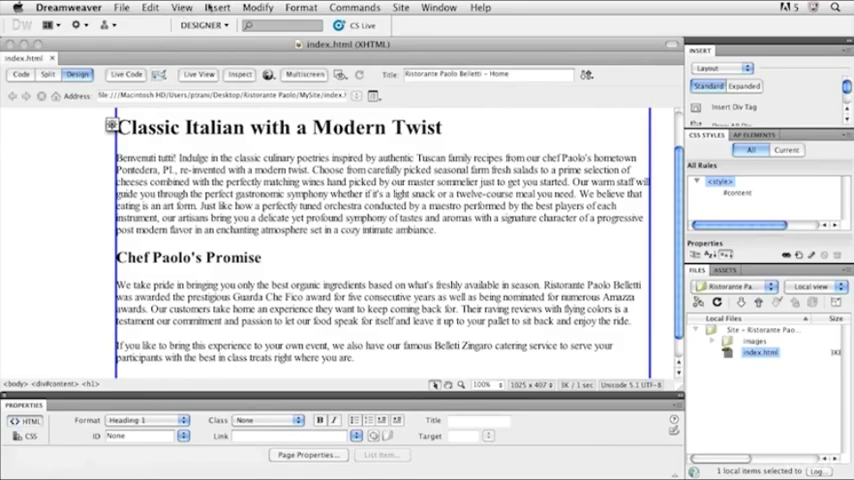
Step: Insert an image, choosing images/olives.jpg as the source
click(216, 7)
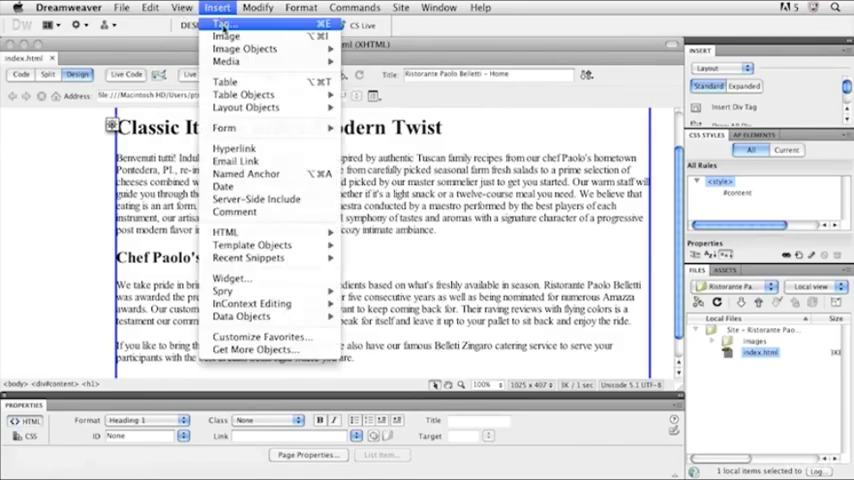
click(226, 36)
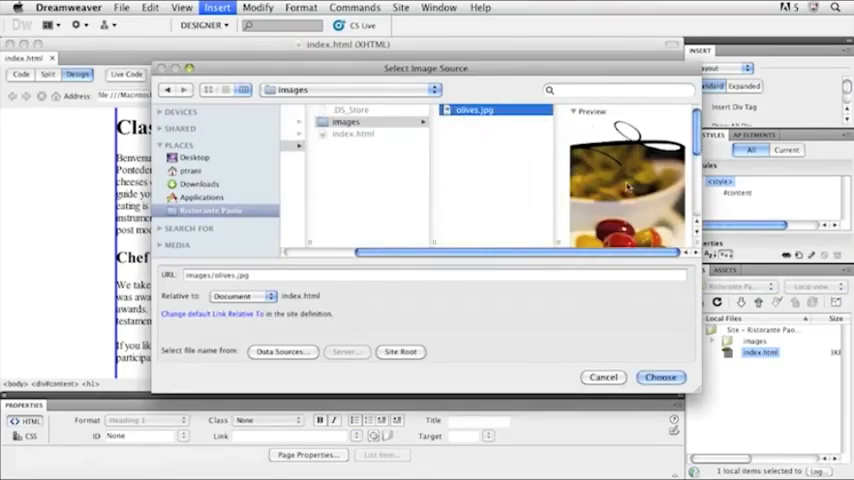
click(660, 377)
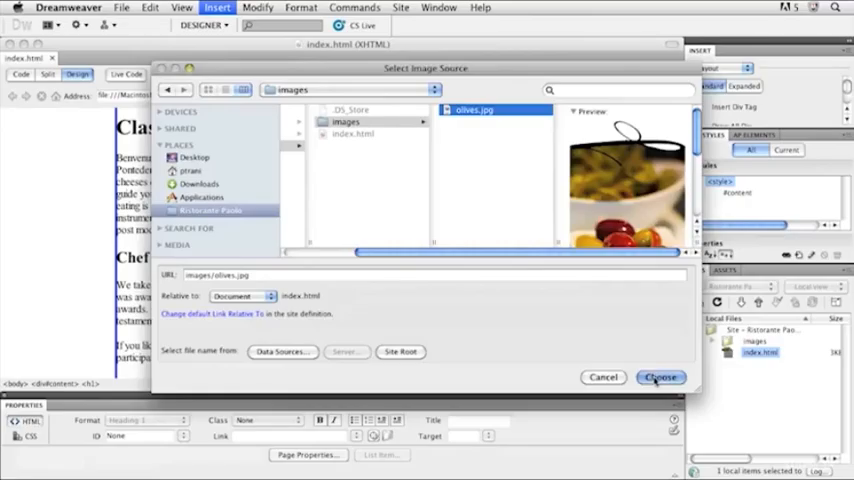
click(660, 377)
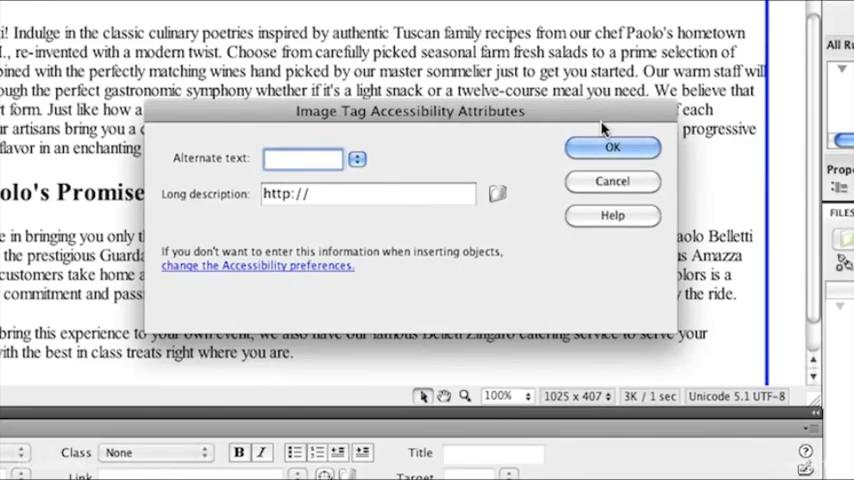
Step: Enter 'Olives' as the alternate text and confirm the image insertion
click(302, 158)
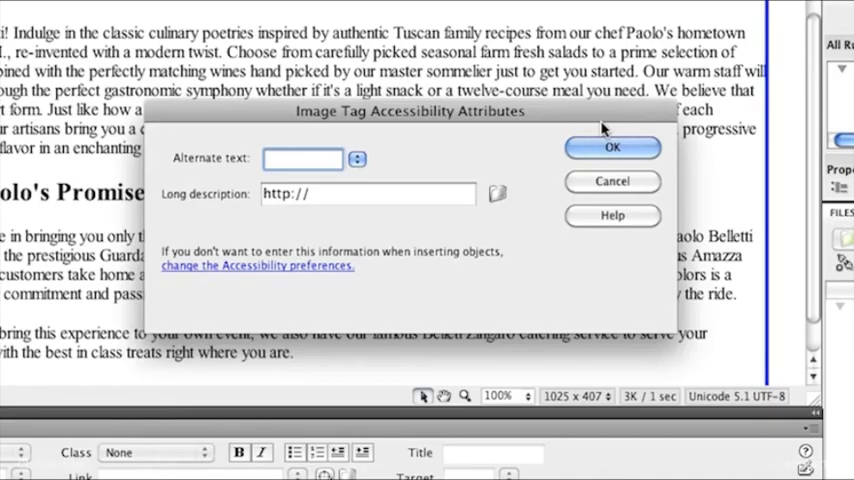
click(302, 158)
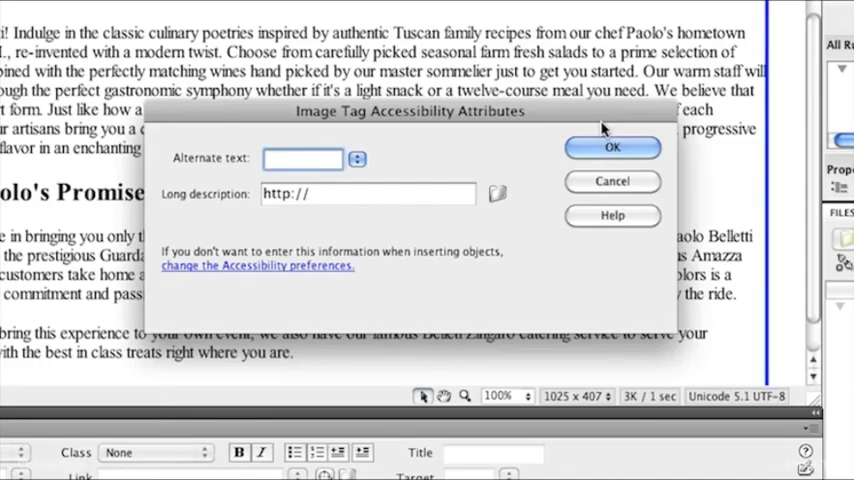
click(302, 158)
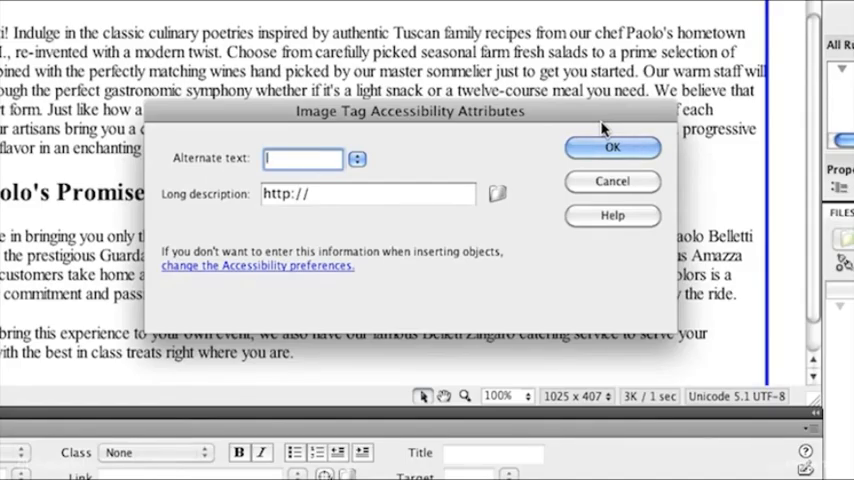
text(Olives)
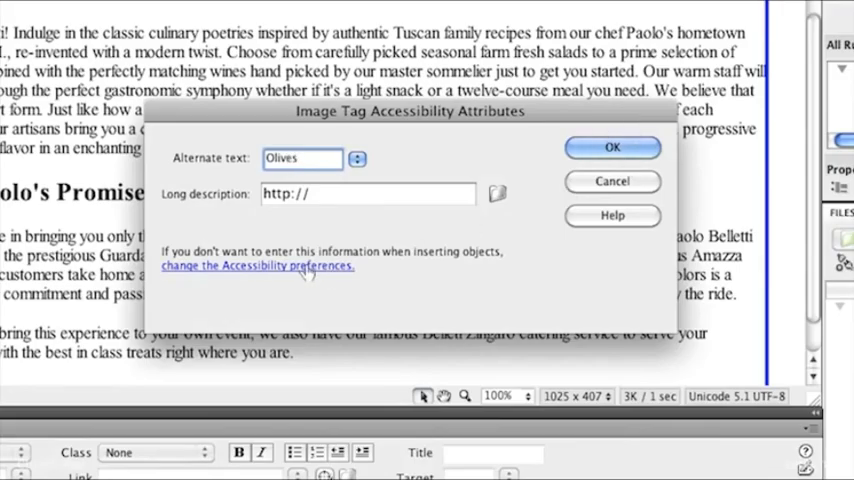
click(612, 147)
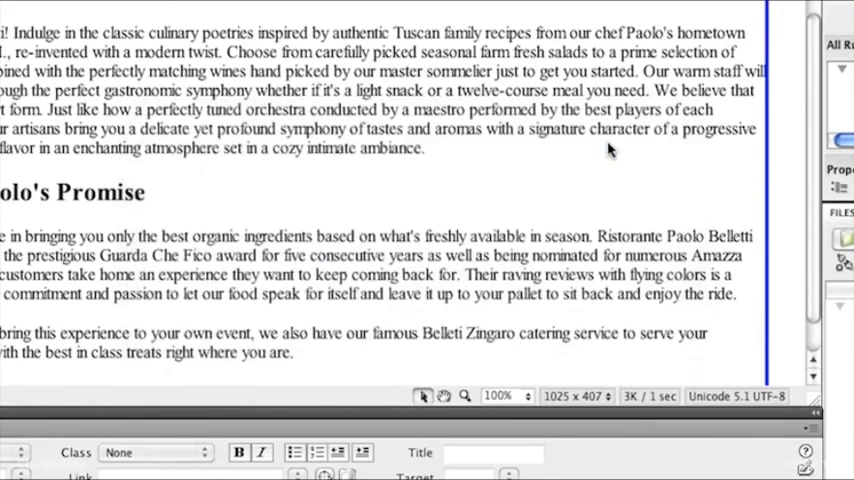